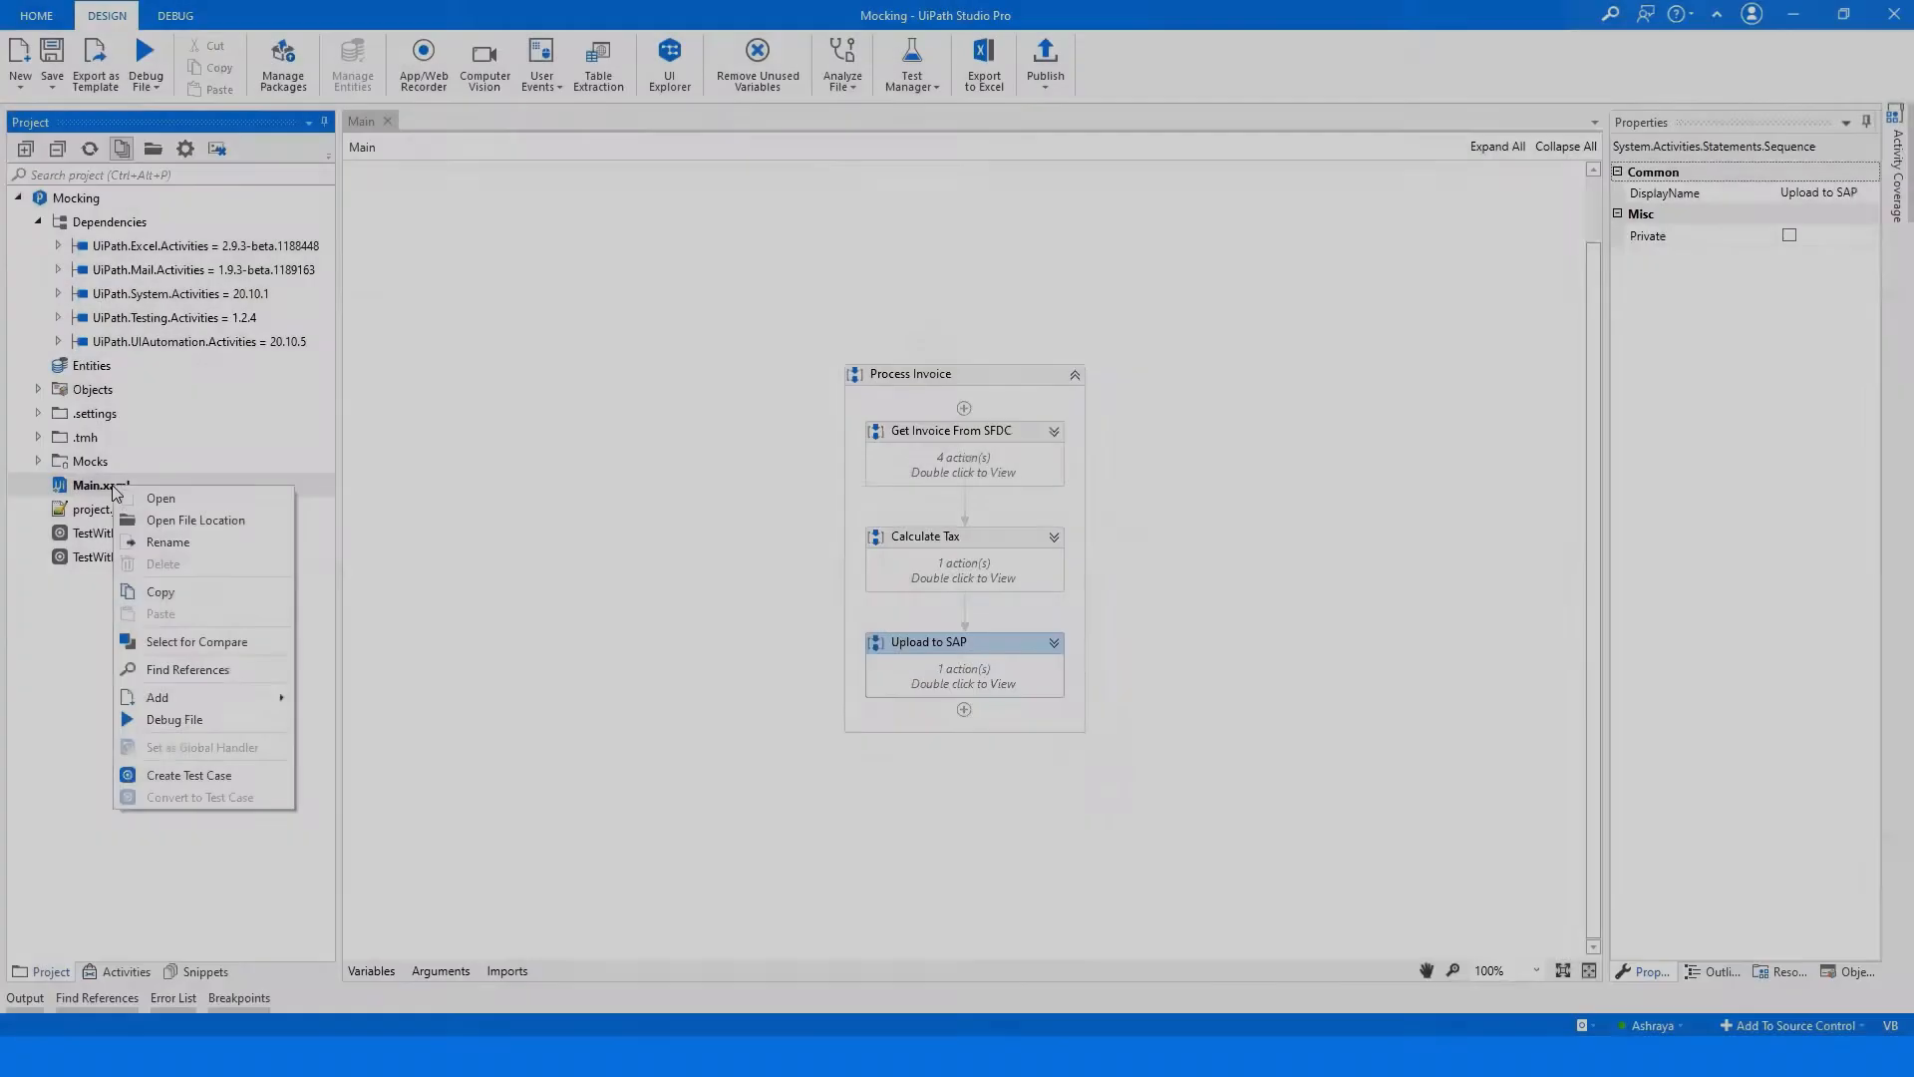
mouse_move(209, 778)
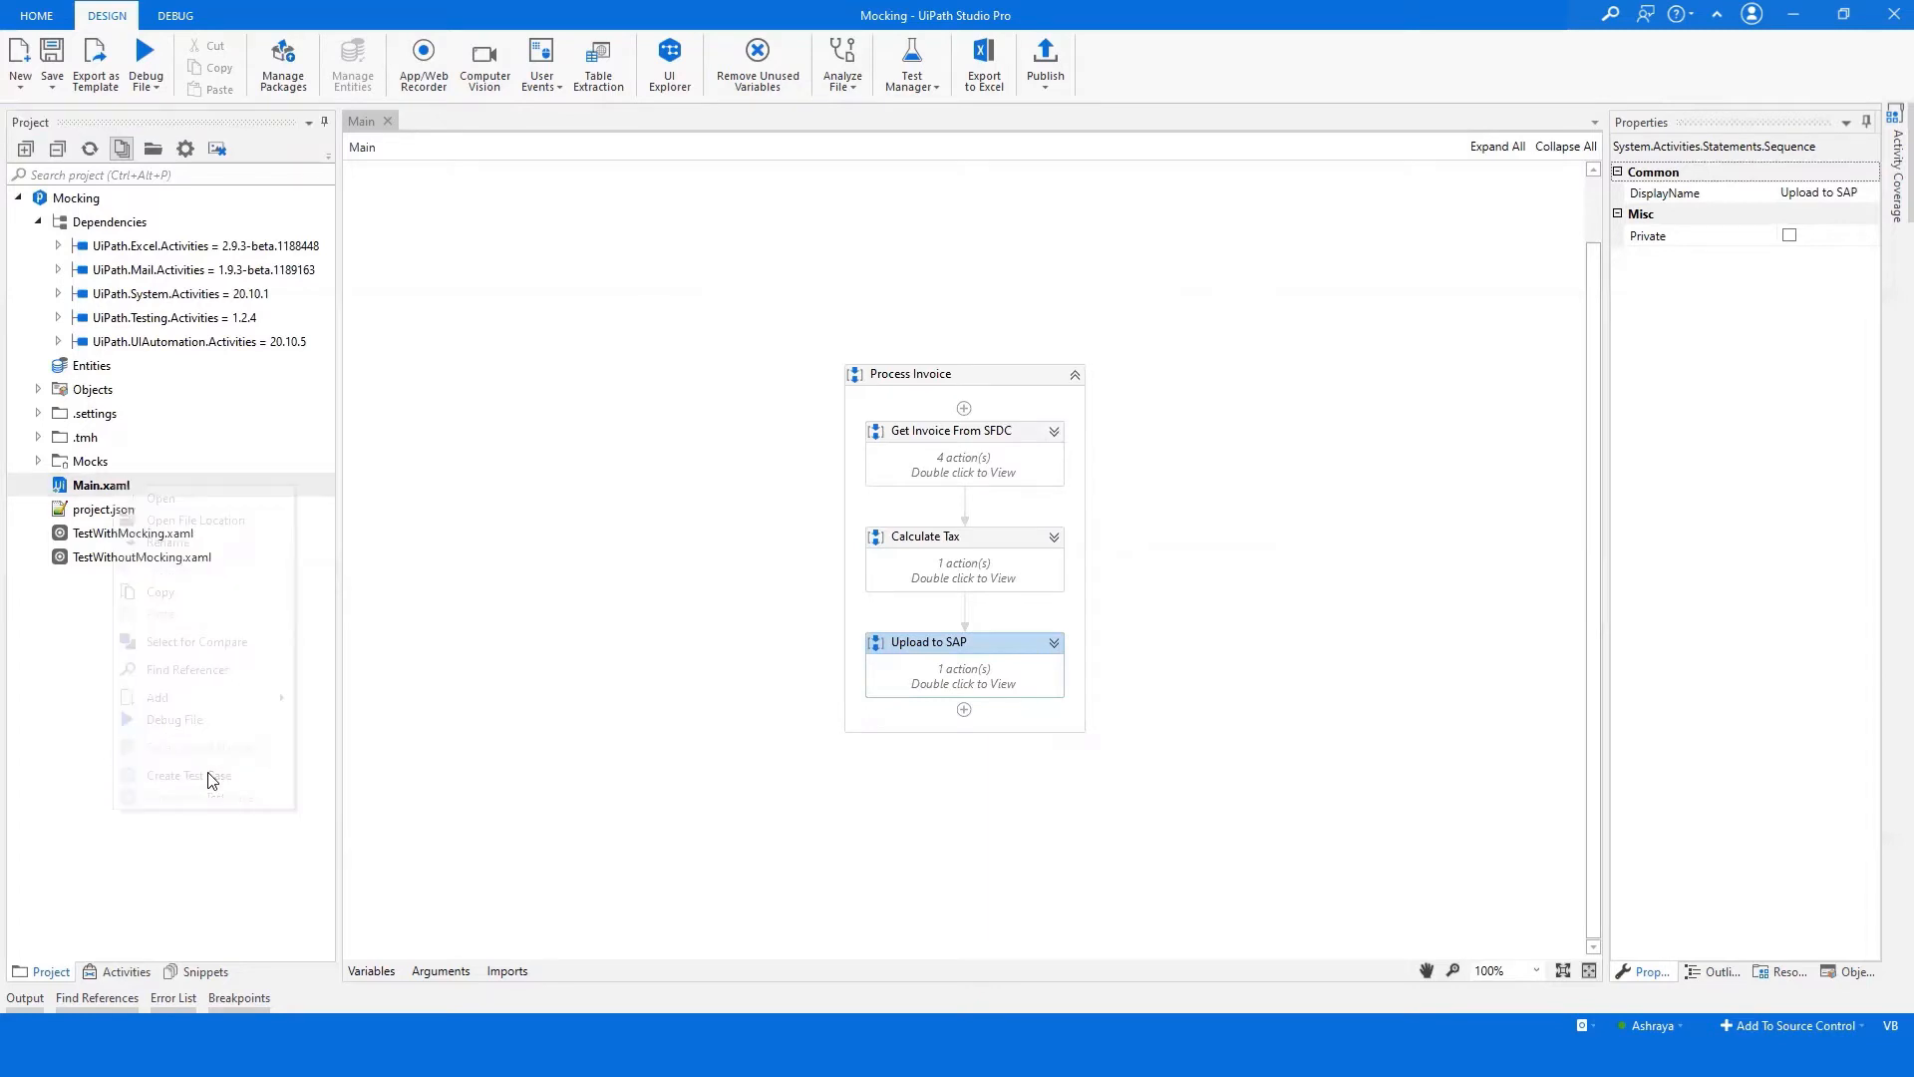
Create the TestWithMocking test case from Main.xaml via Create Test Case
click(188, 775)
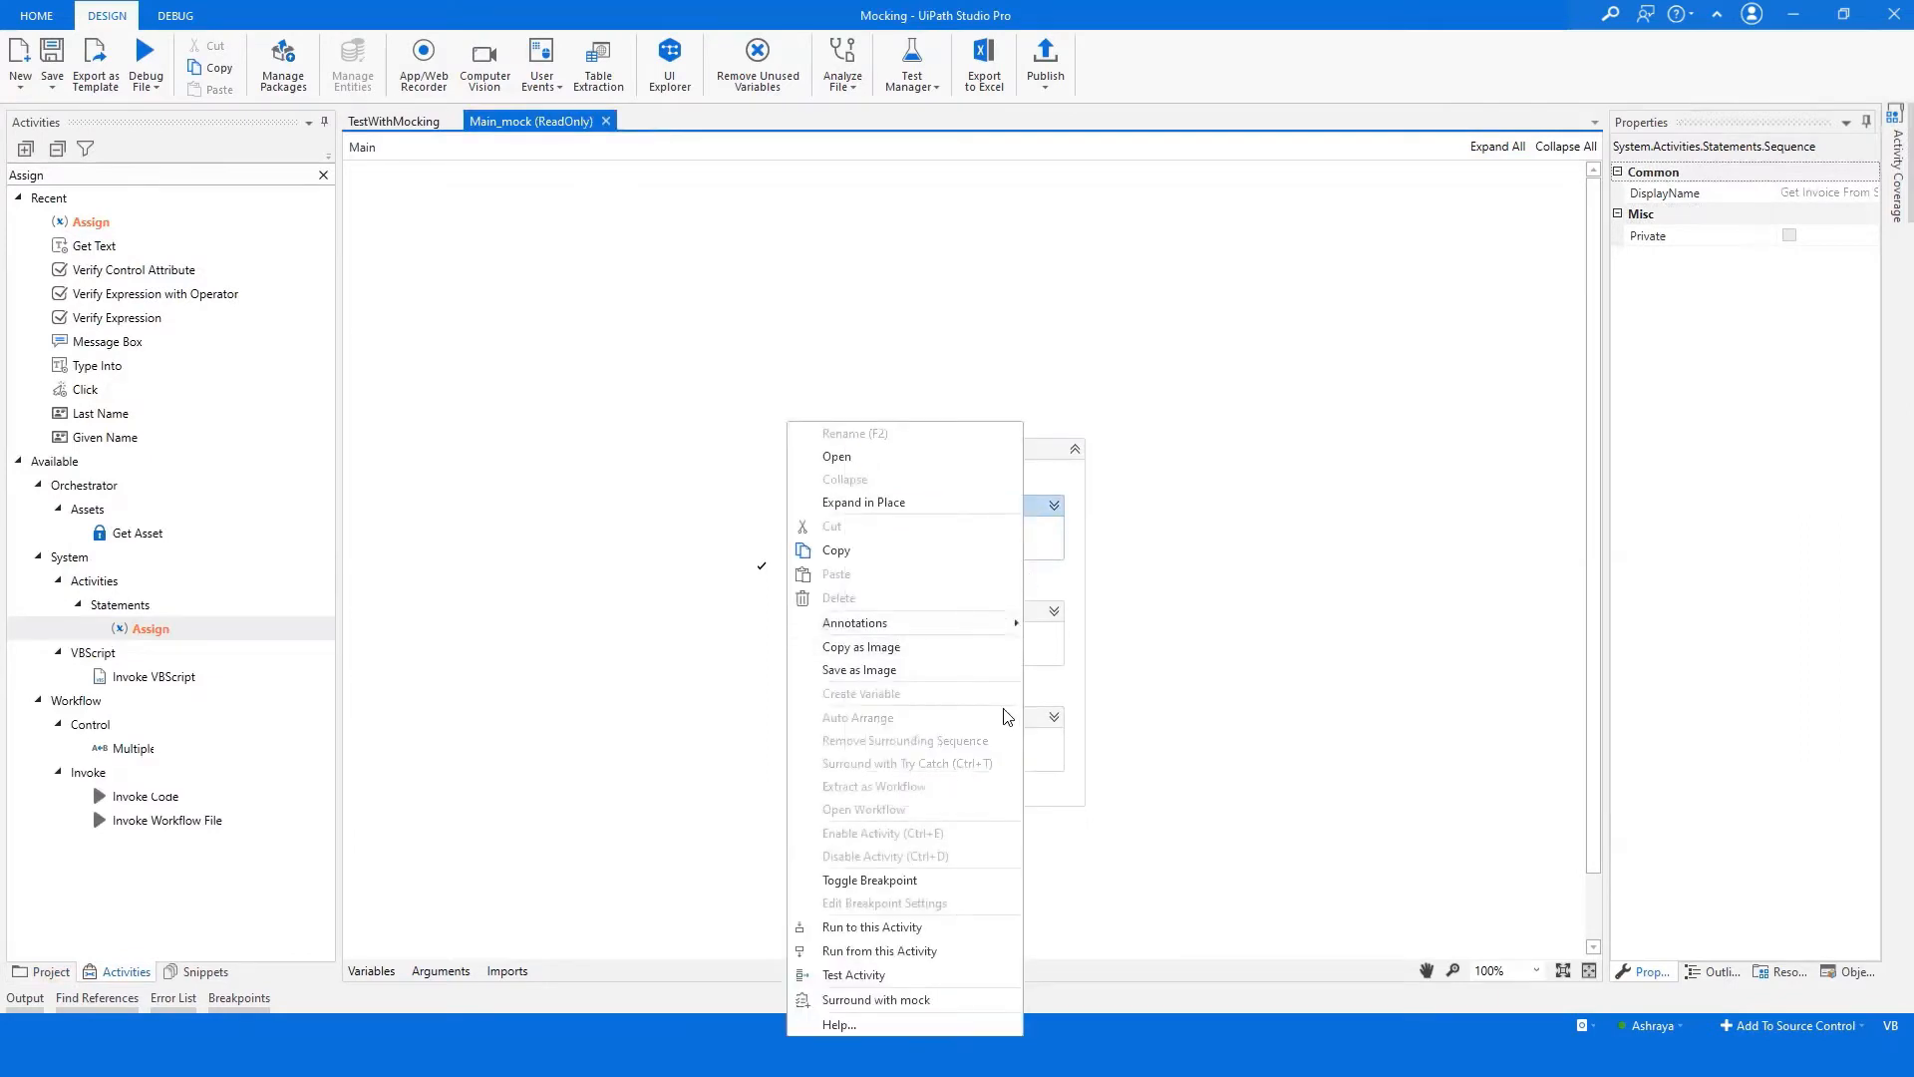
mouse_move(914, 999)
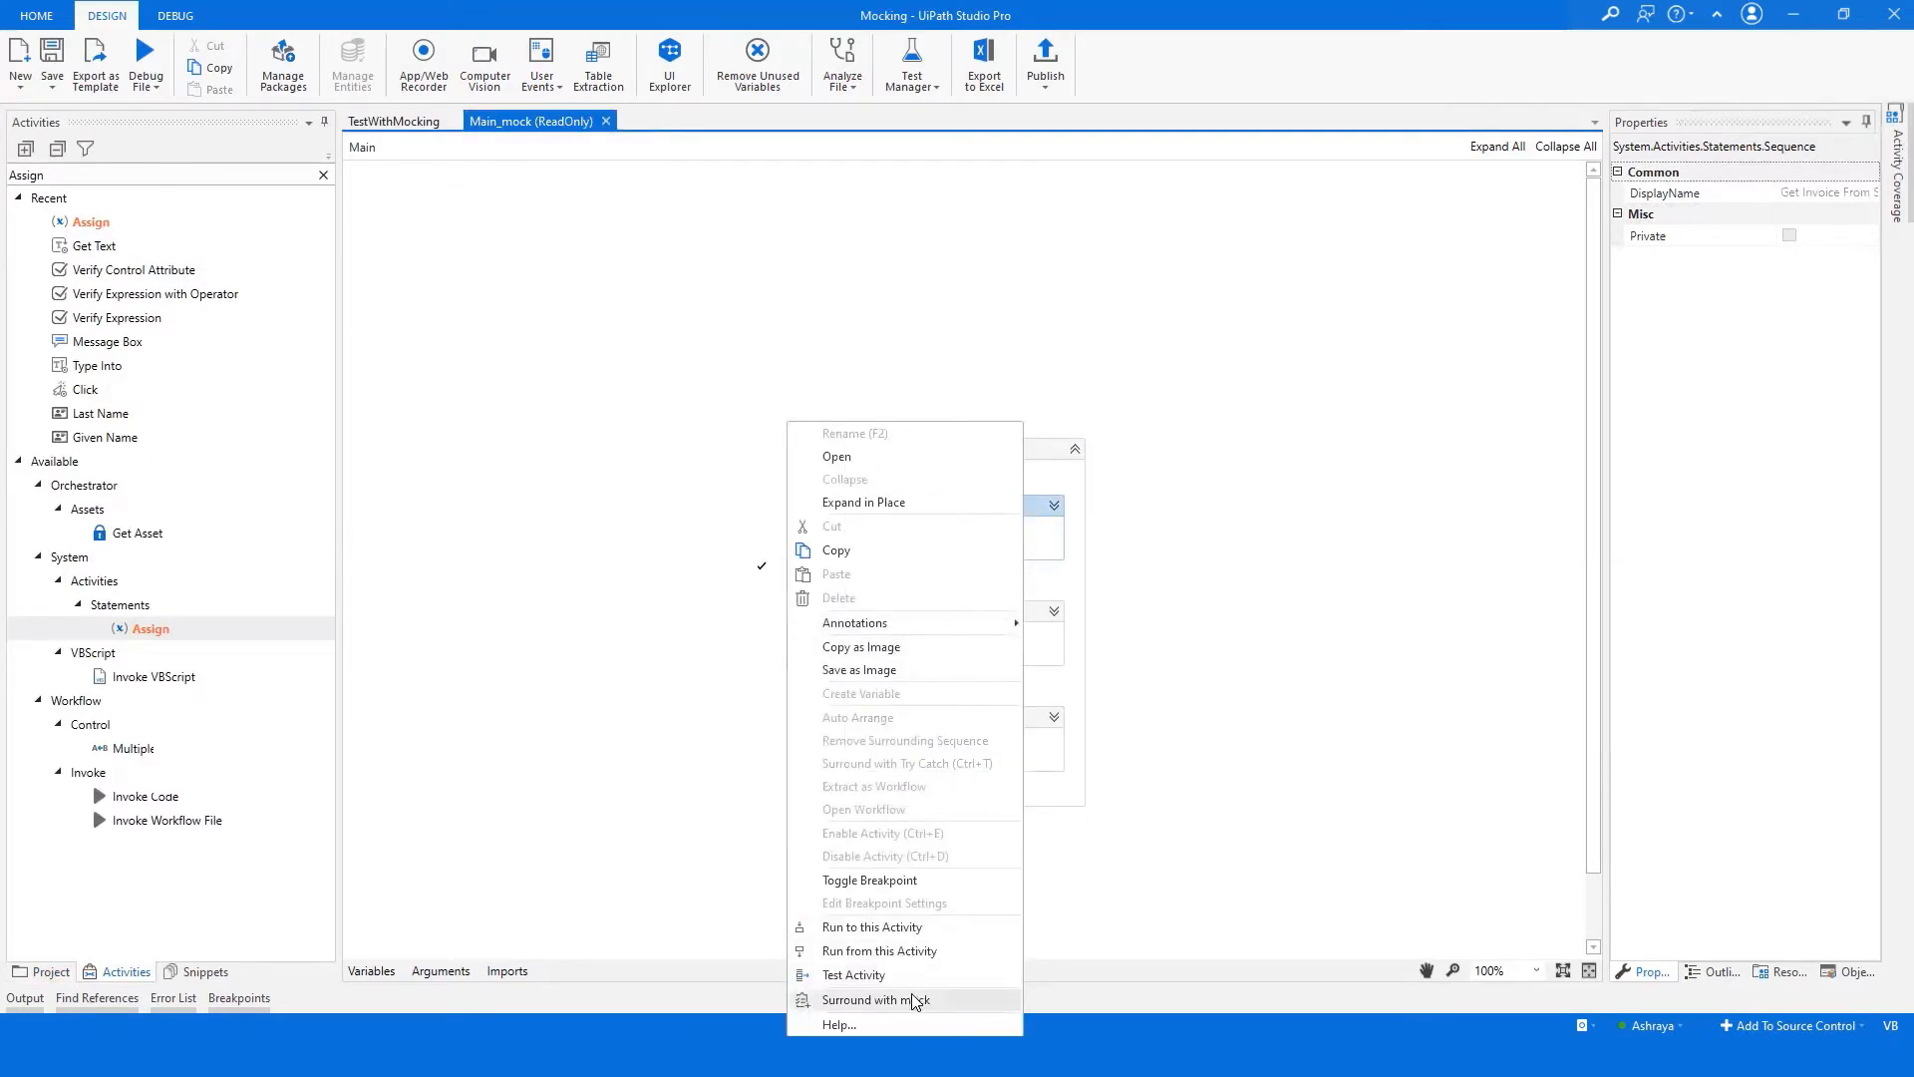
Surround Get Invoice From SFDC with a mock activity
click(874, 1000)
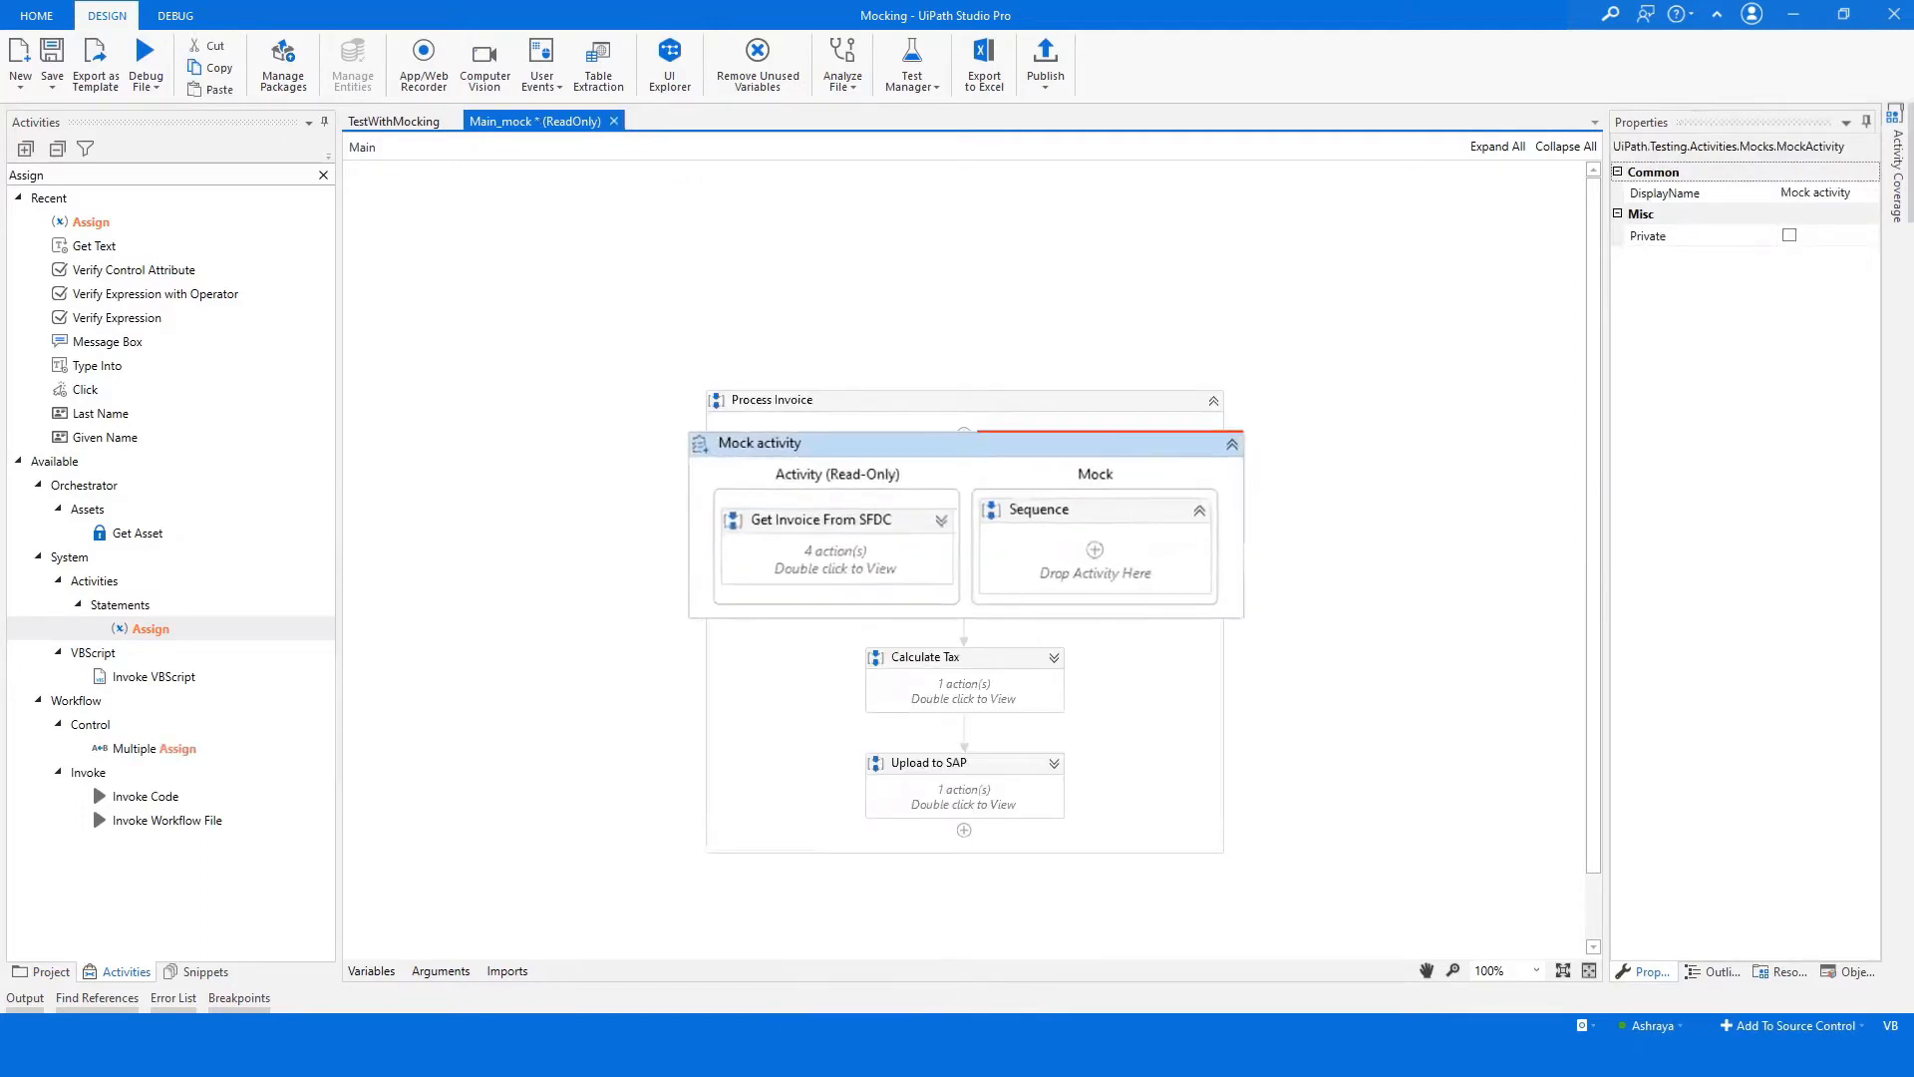
click(756, 435)
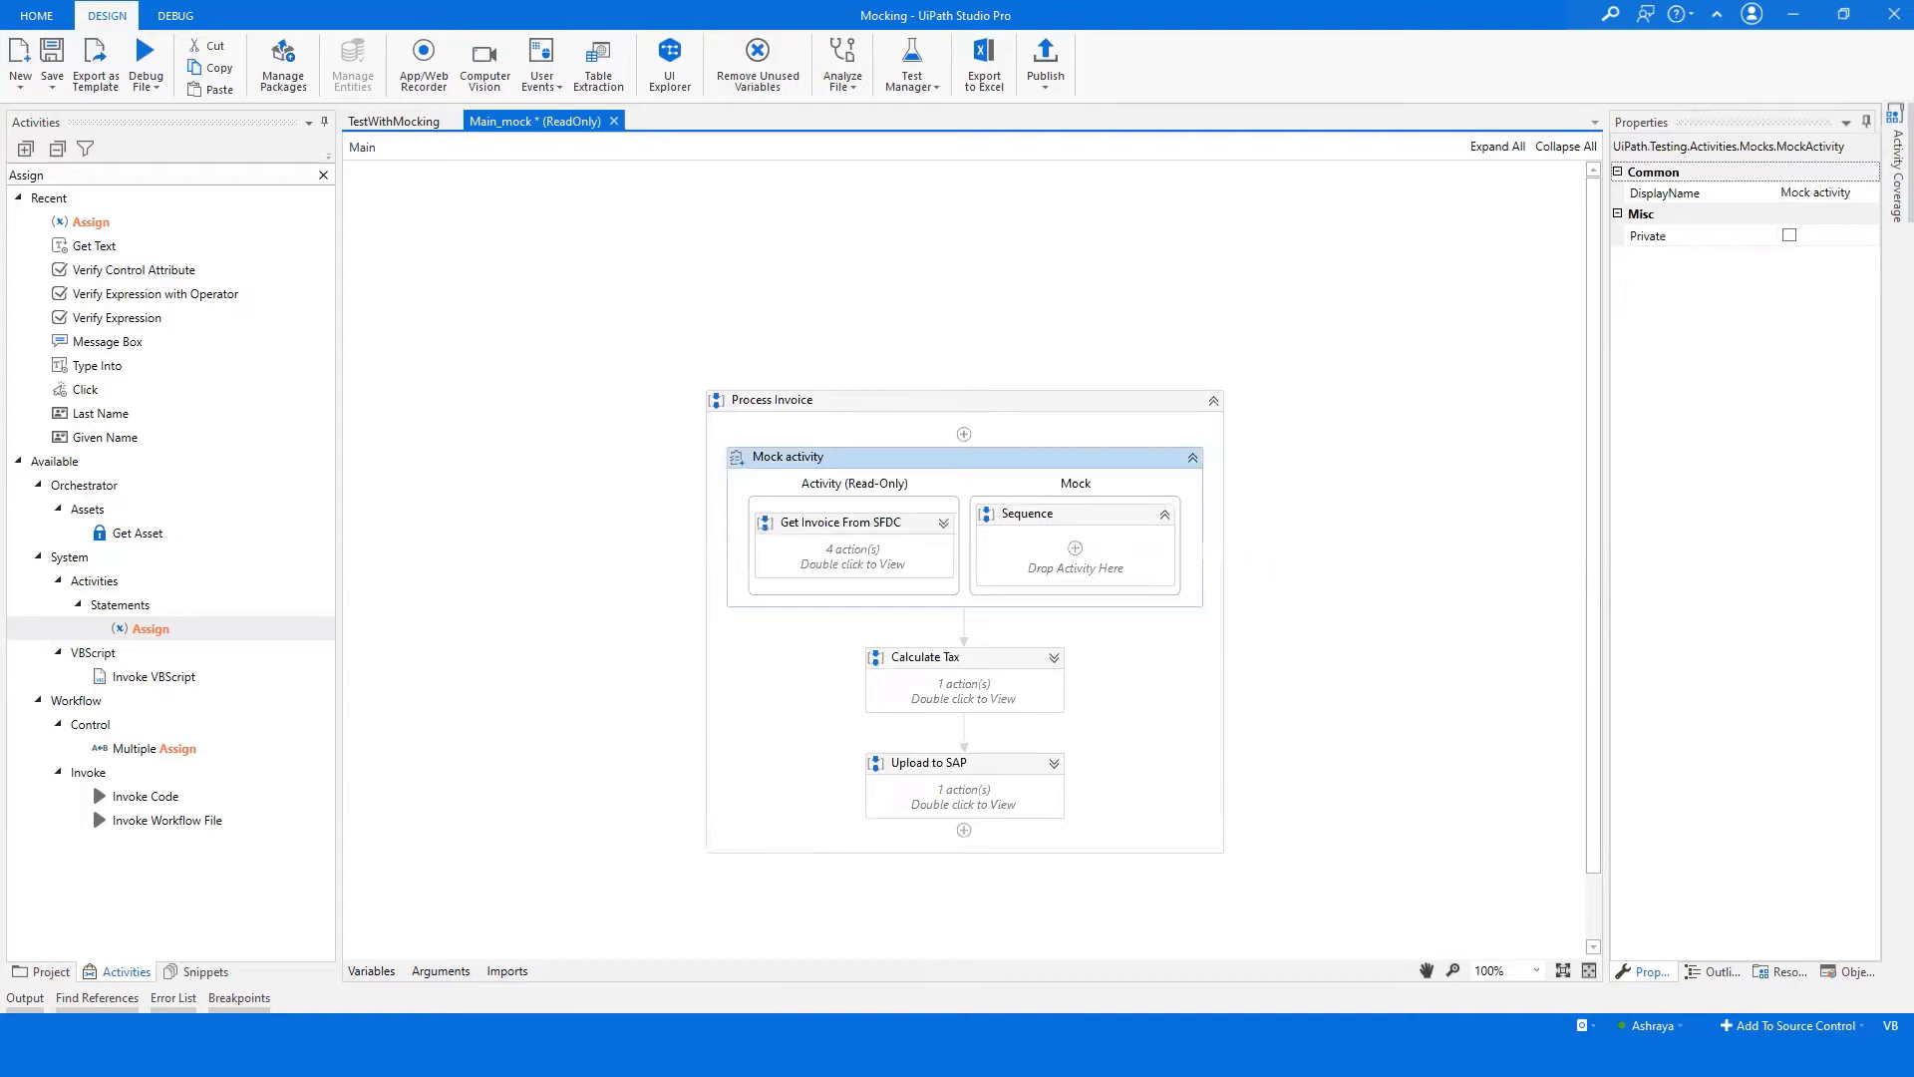
click(853, 544)
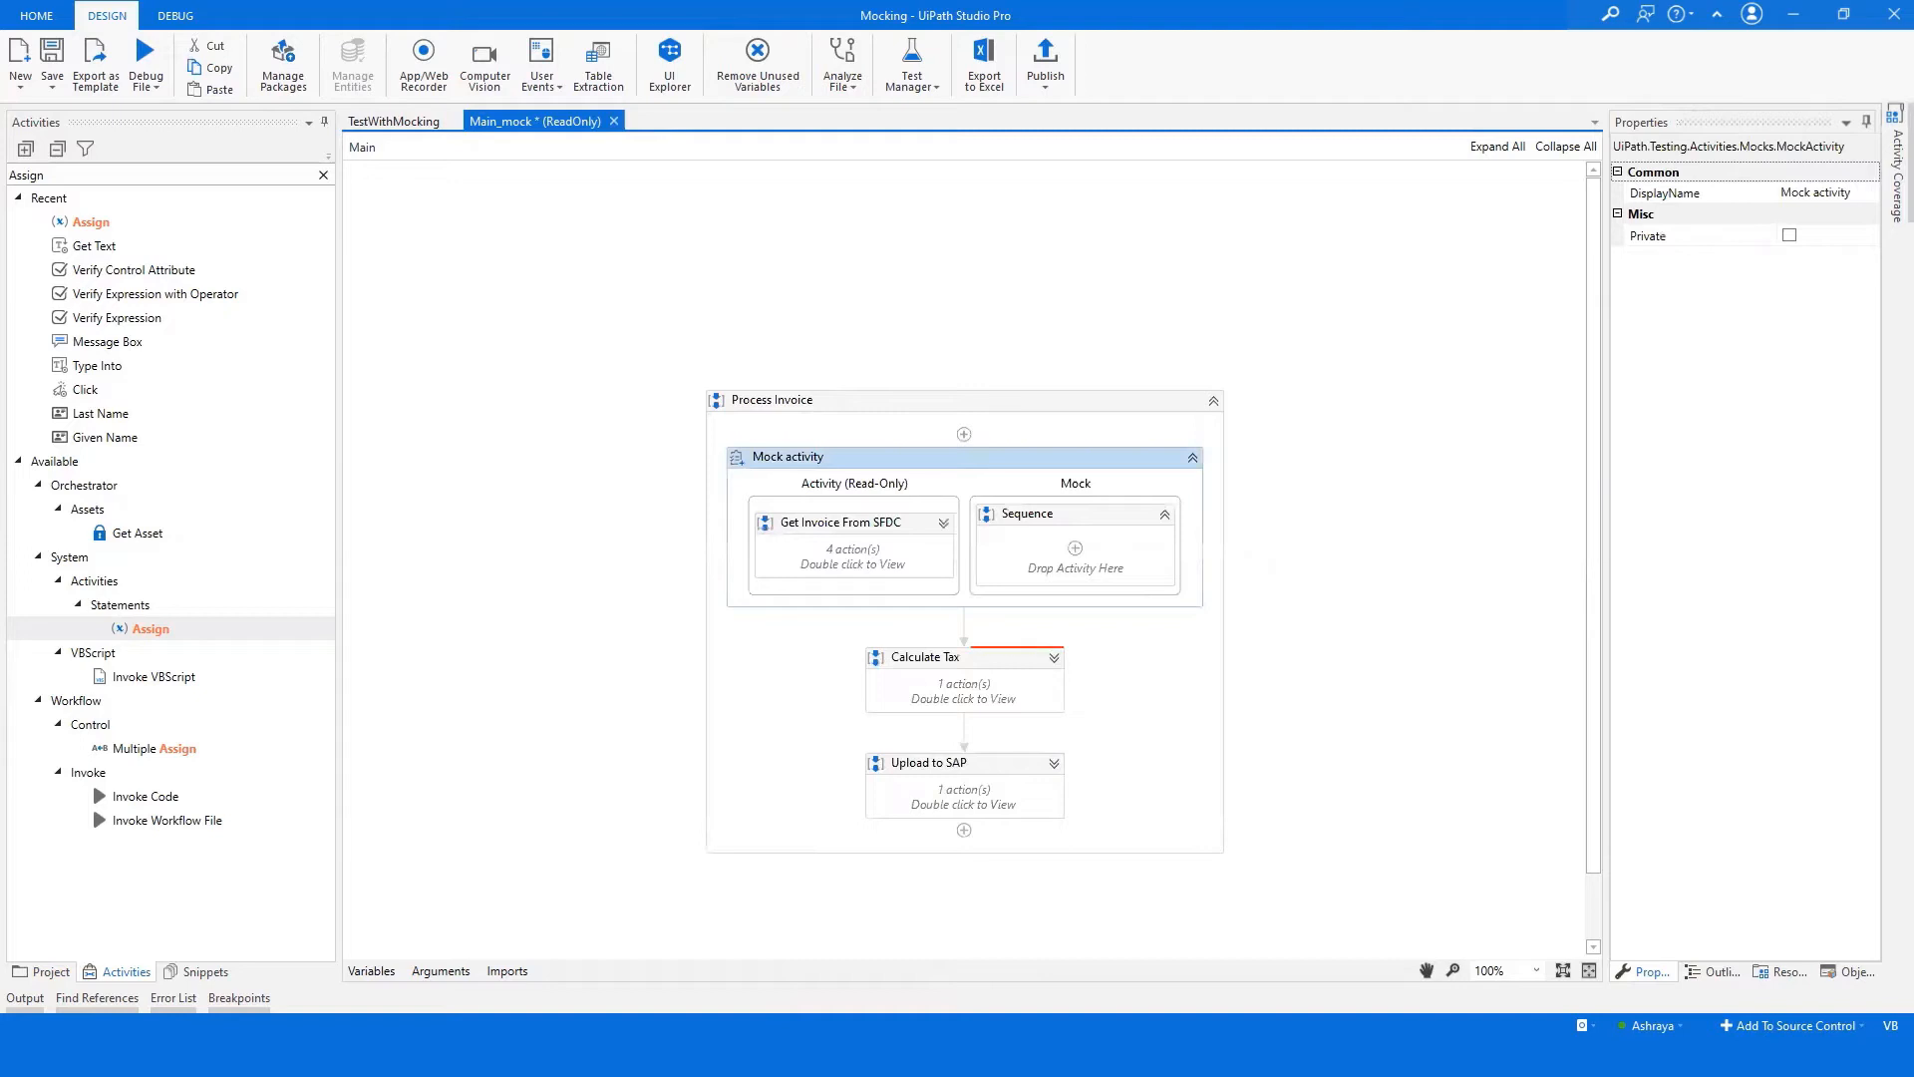
click(964, 657)
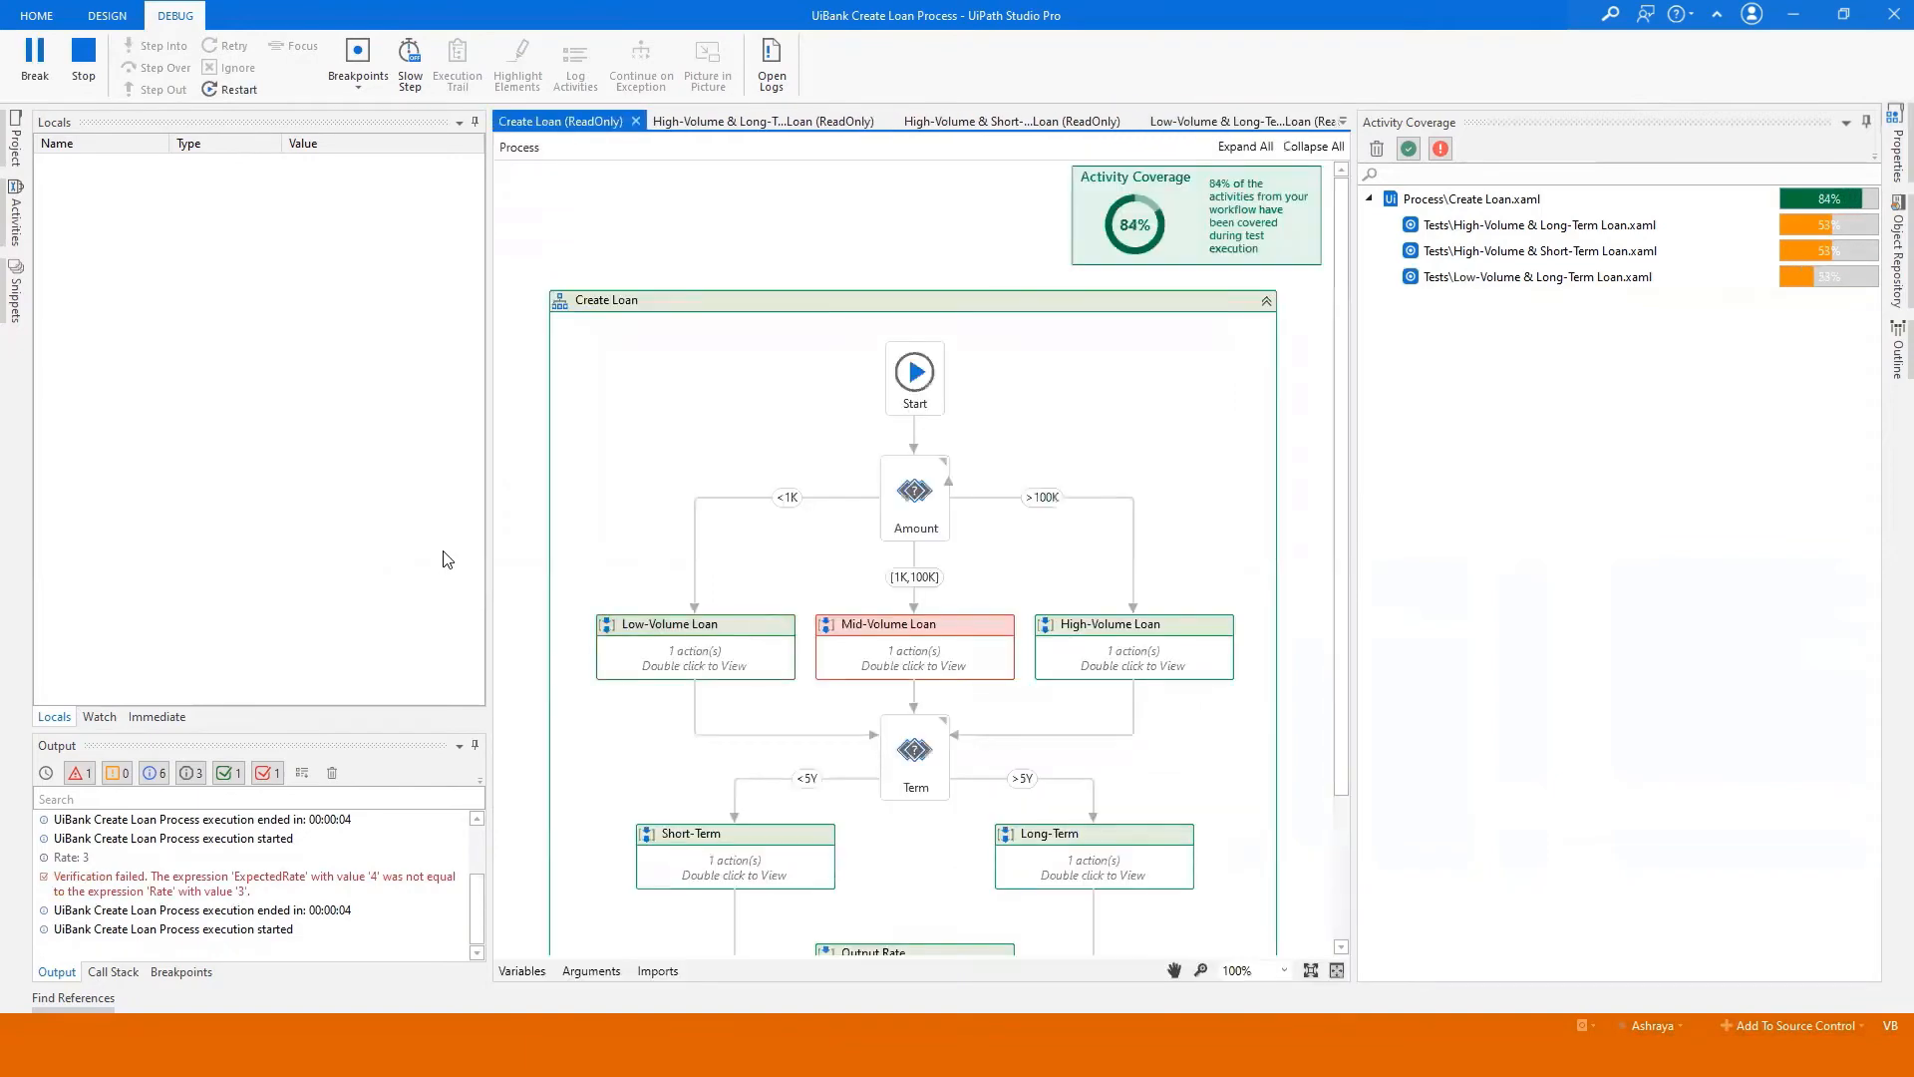
Open the Low-Volume & Long-Term Loan test case after reviewing Create Loan activity coverage
click(107, 15)
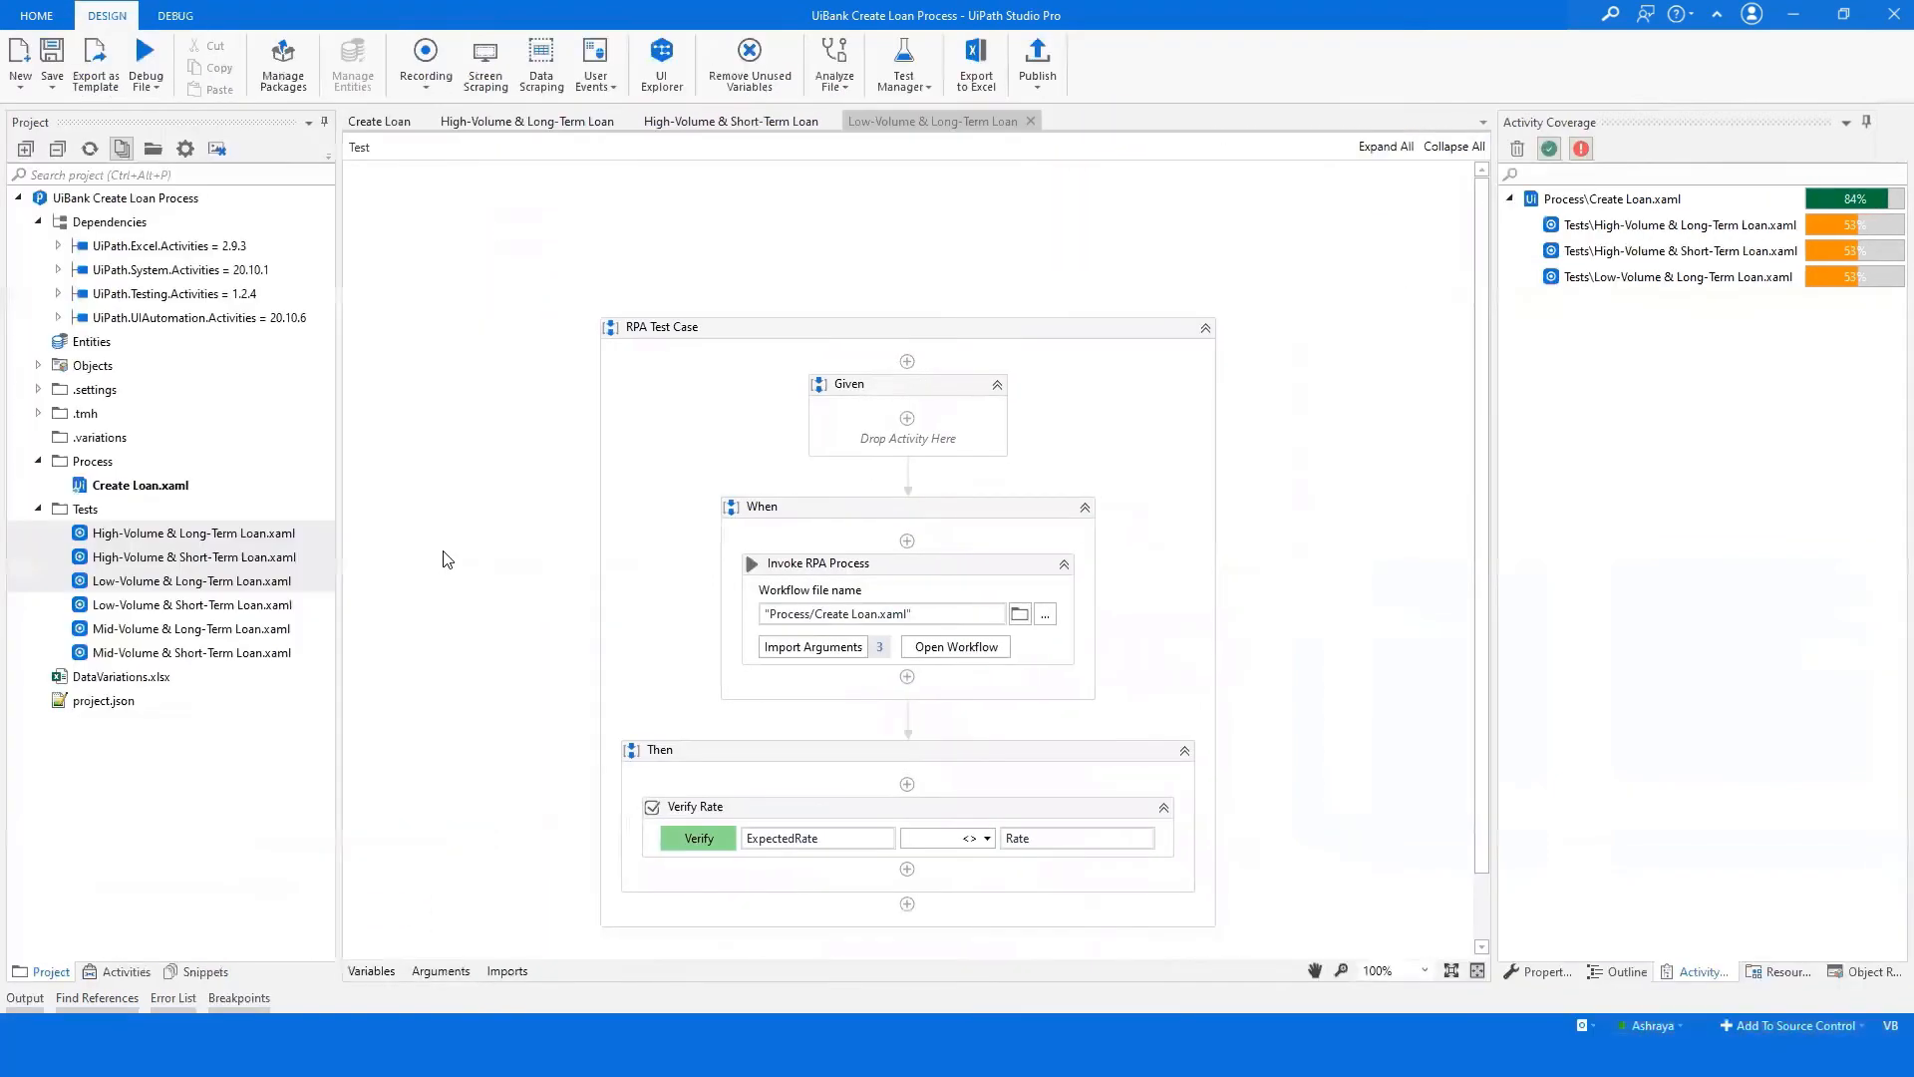
Create a Sequence named TDM with Given Name and Last Name test data activities
click(379, 121)
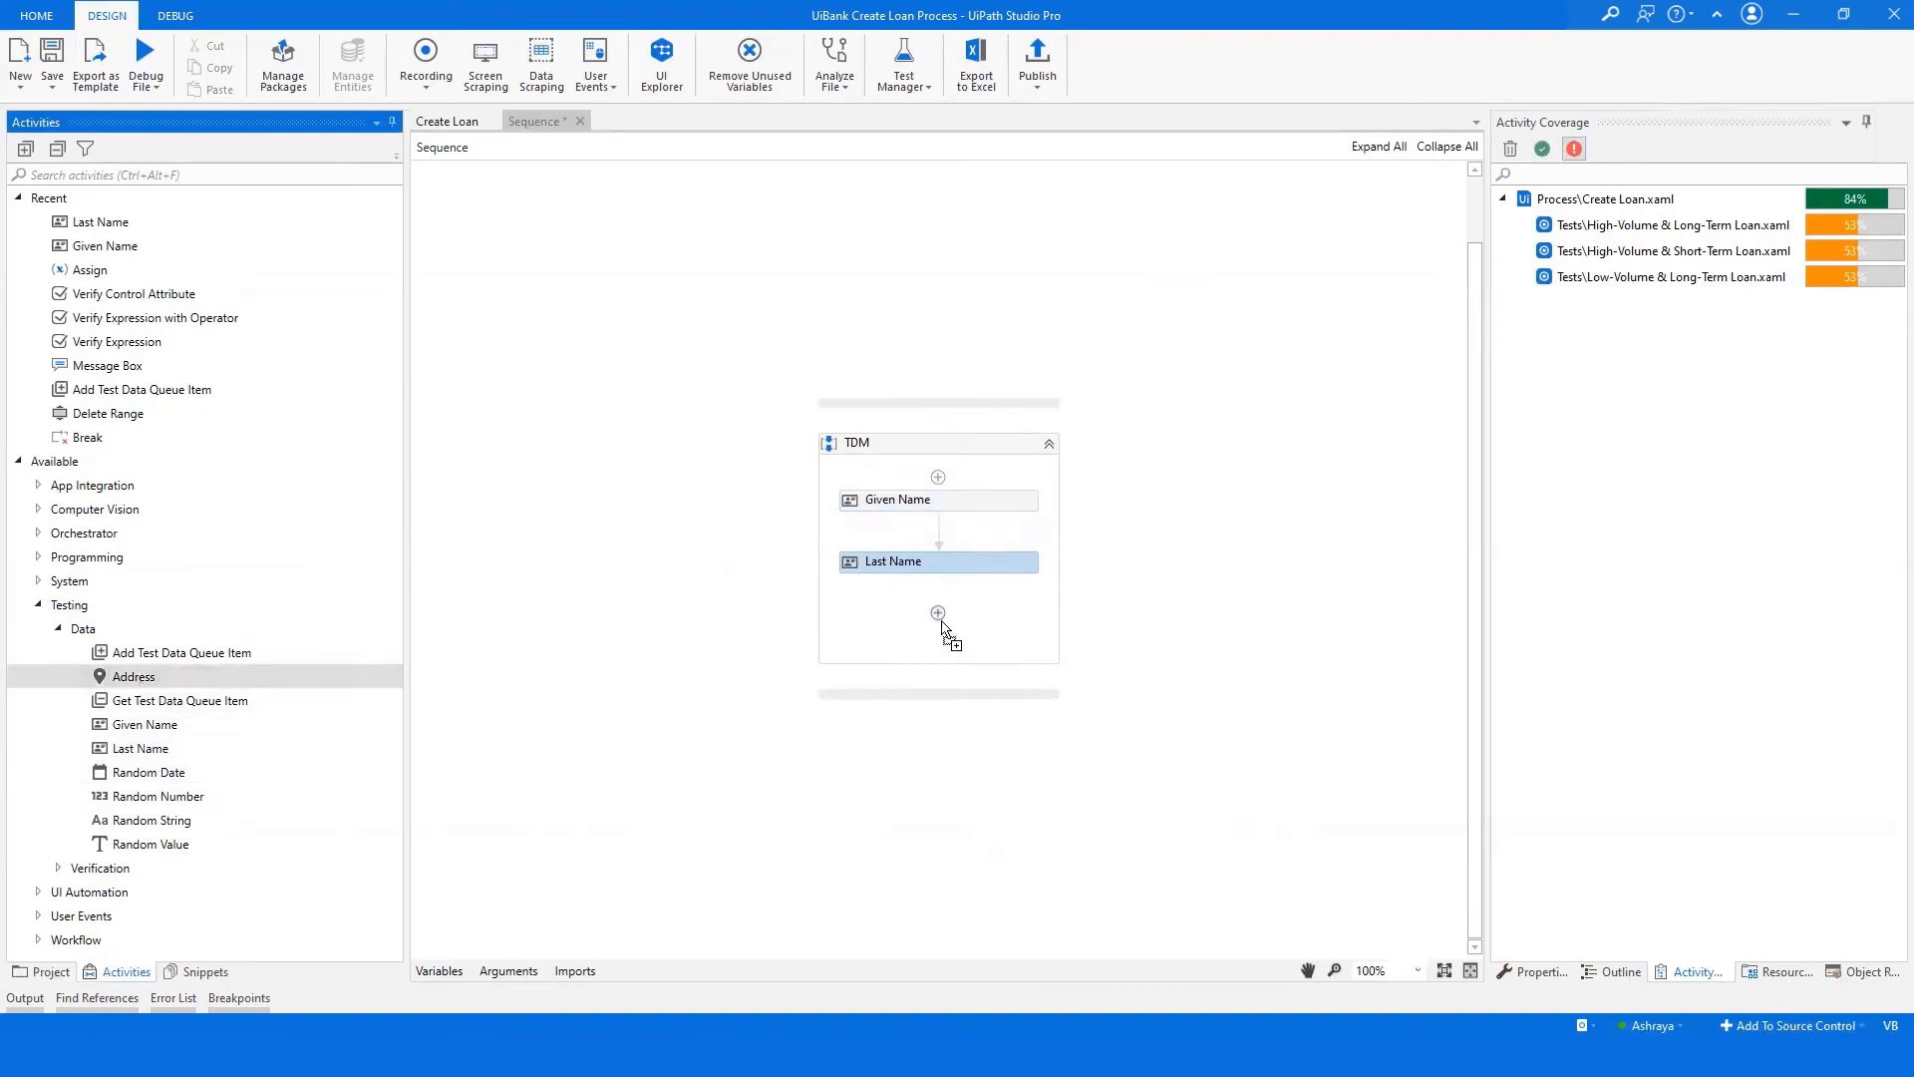
Place an Address activity after Last Name and set its country to Australia
click(938, 613)
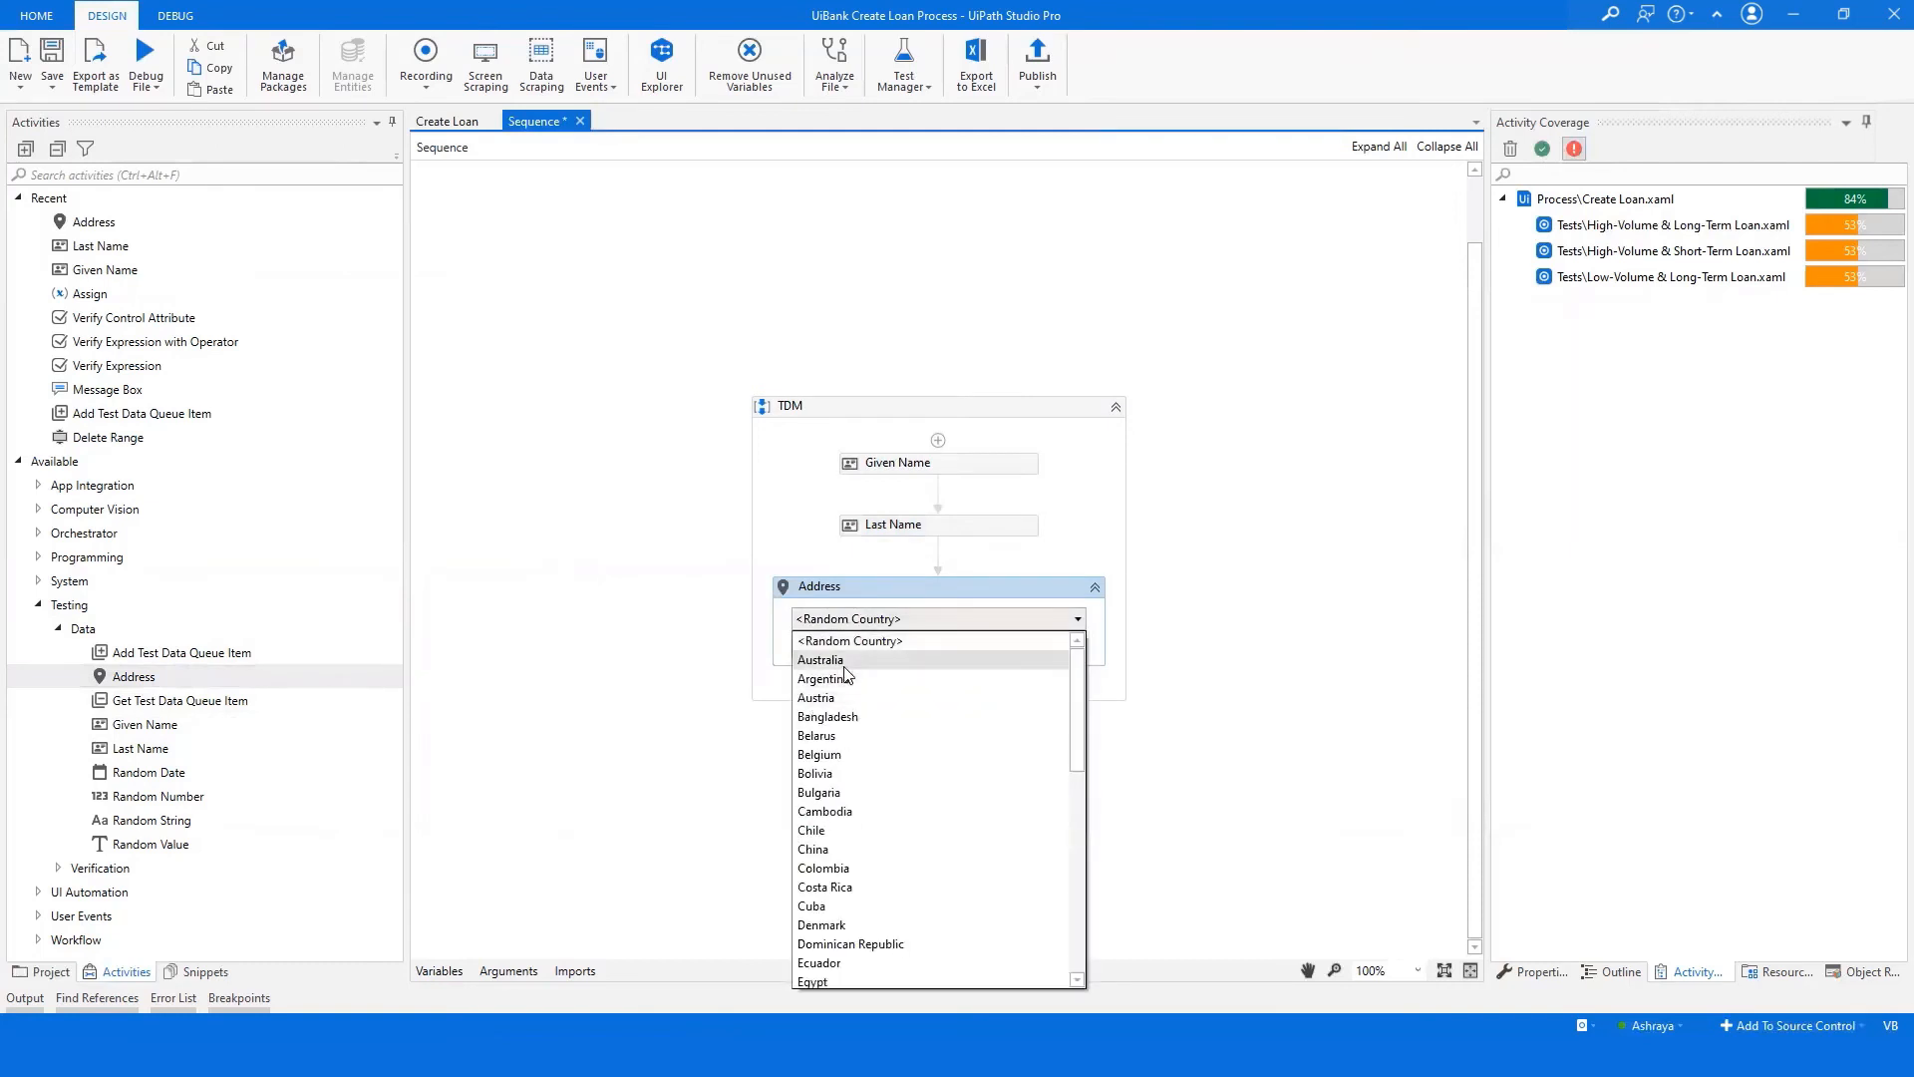
click(820, 659)
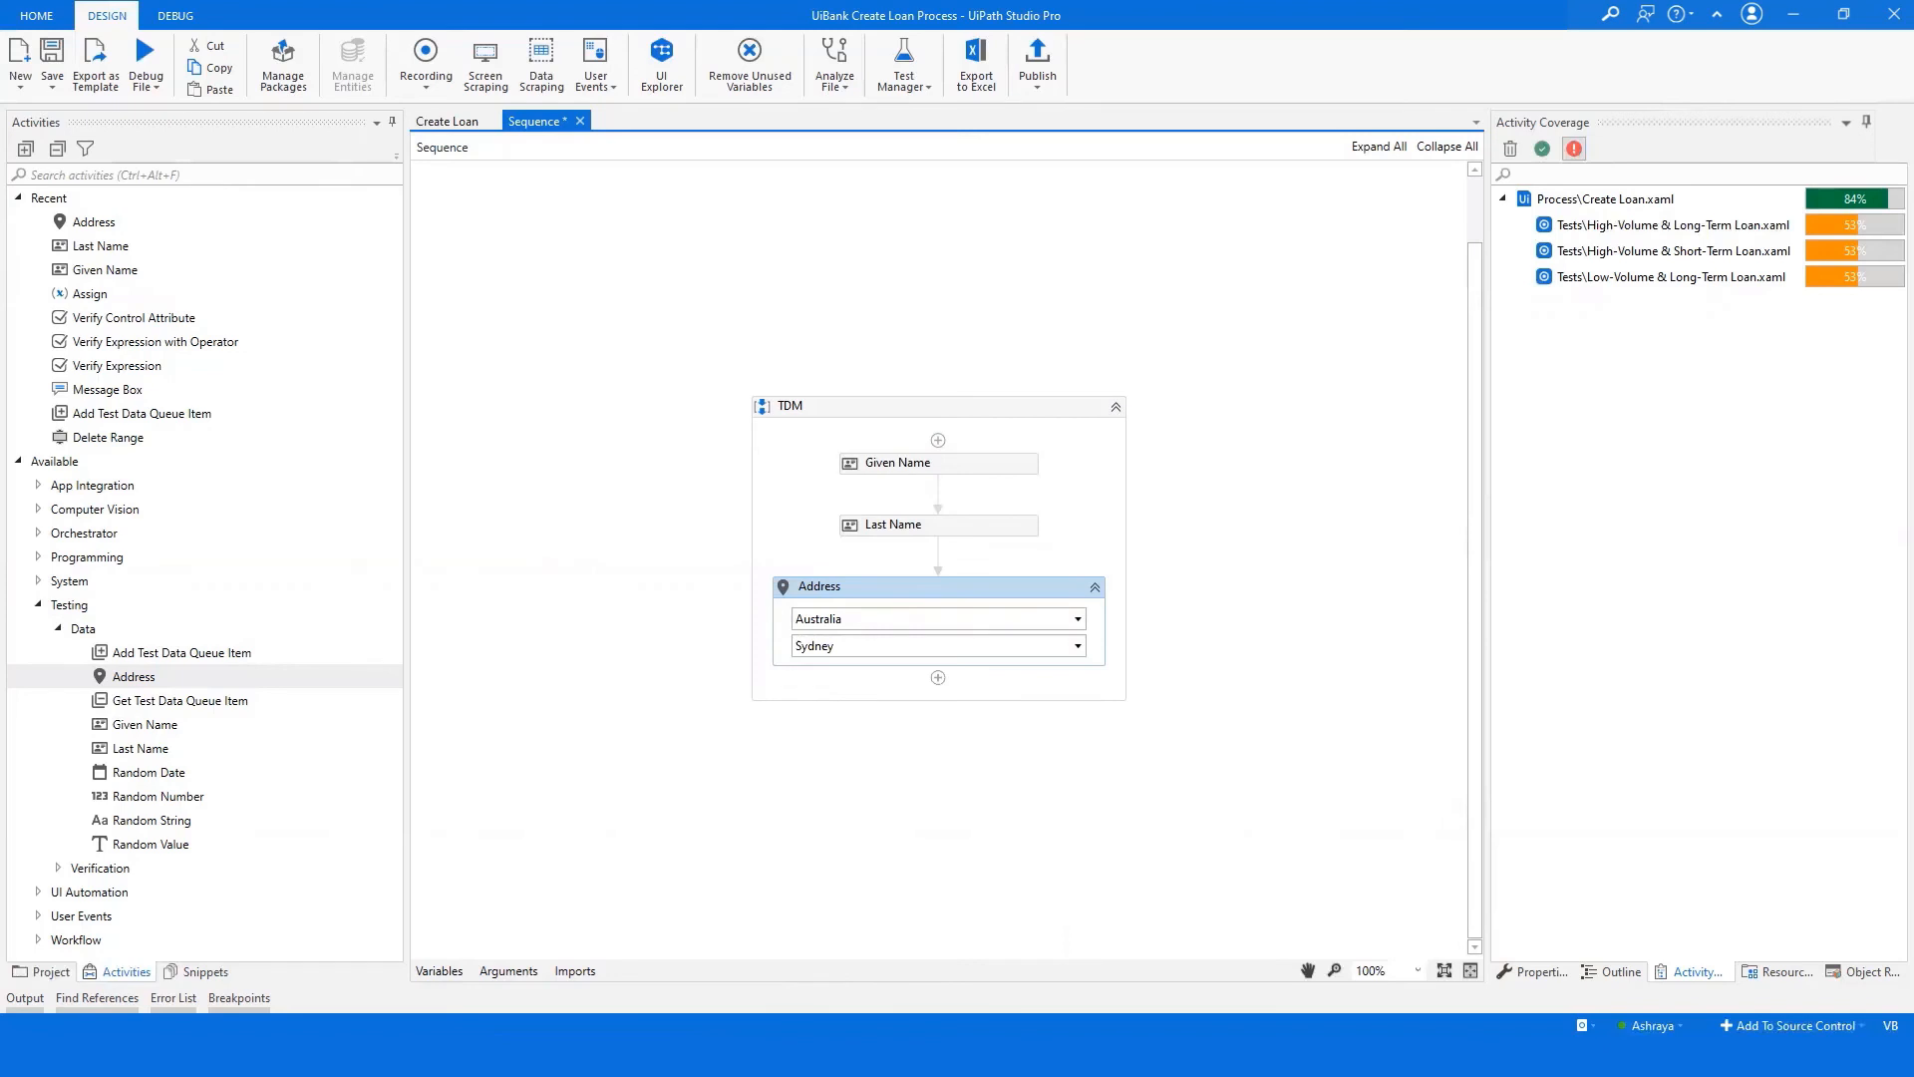
mouse_move(842, 682)
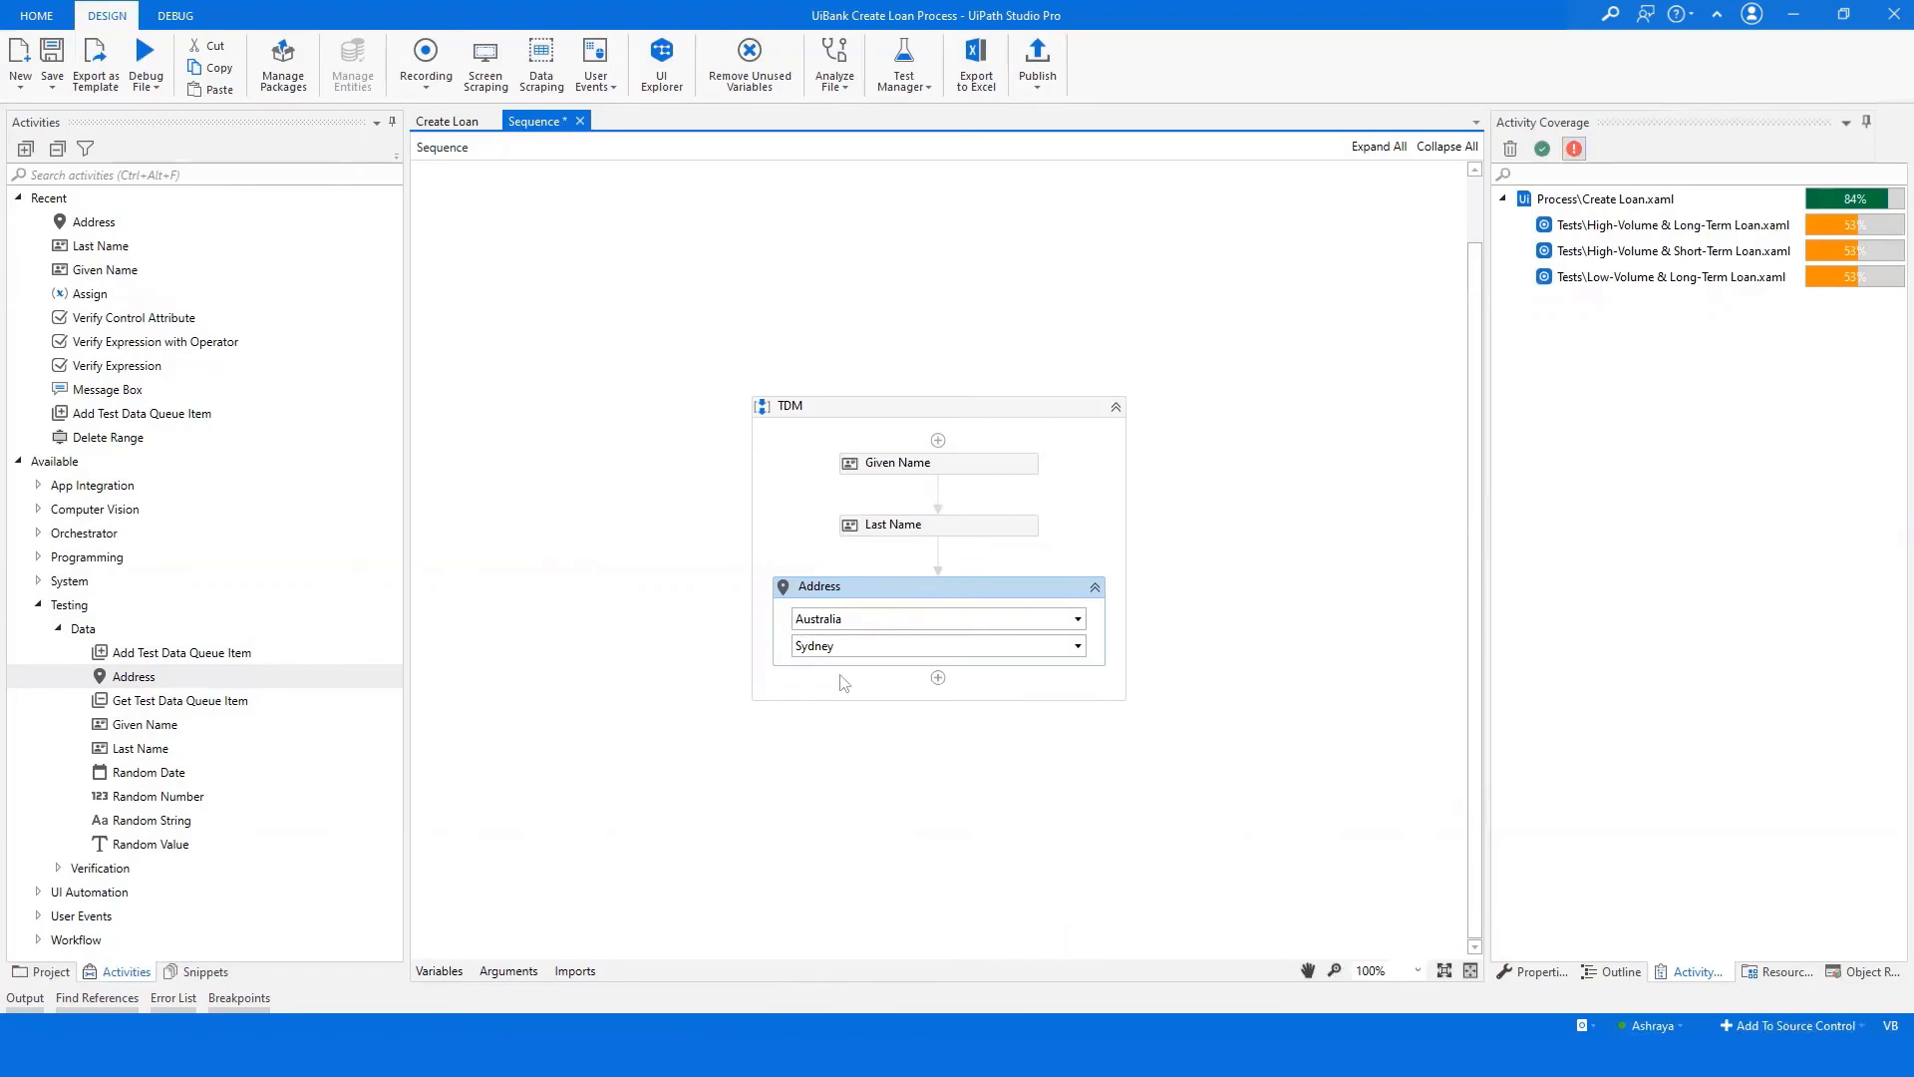